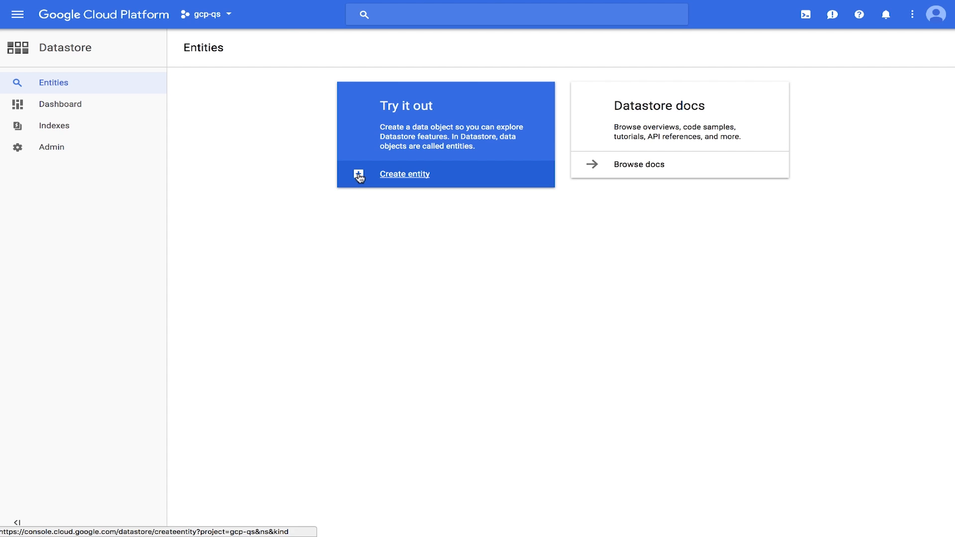
- Begin a new Datastore entity and set its kind to Task in the default namespace
left_click(404, 174)
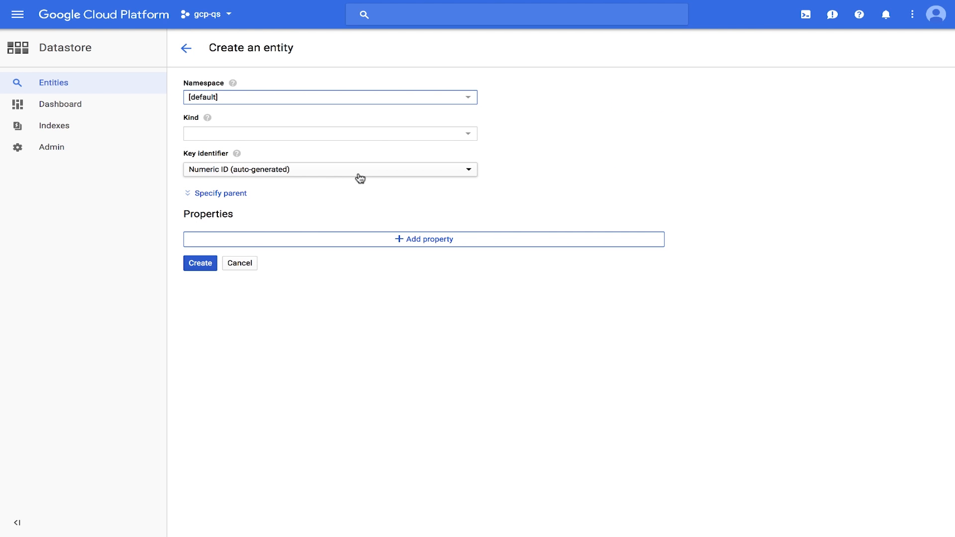
left_click(329, 134)
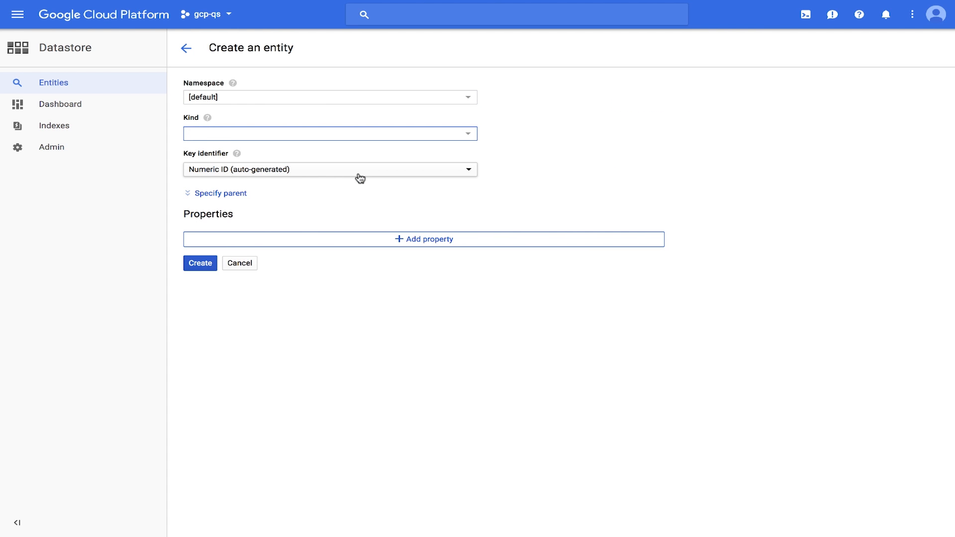
type("Task")
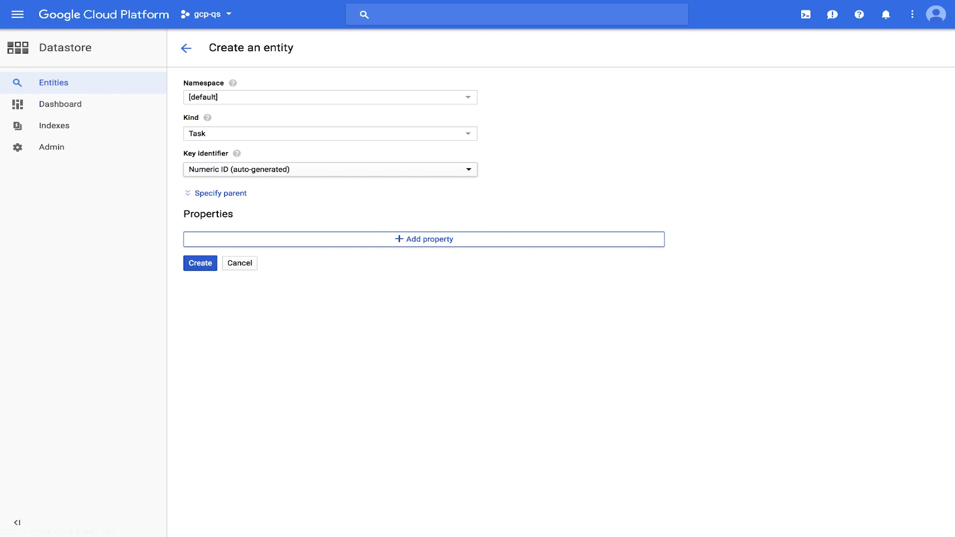
- Add a string property description with the value 'Learn Google Cloud Datastore'
left_click(423, 239)
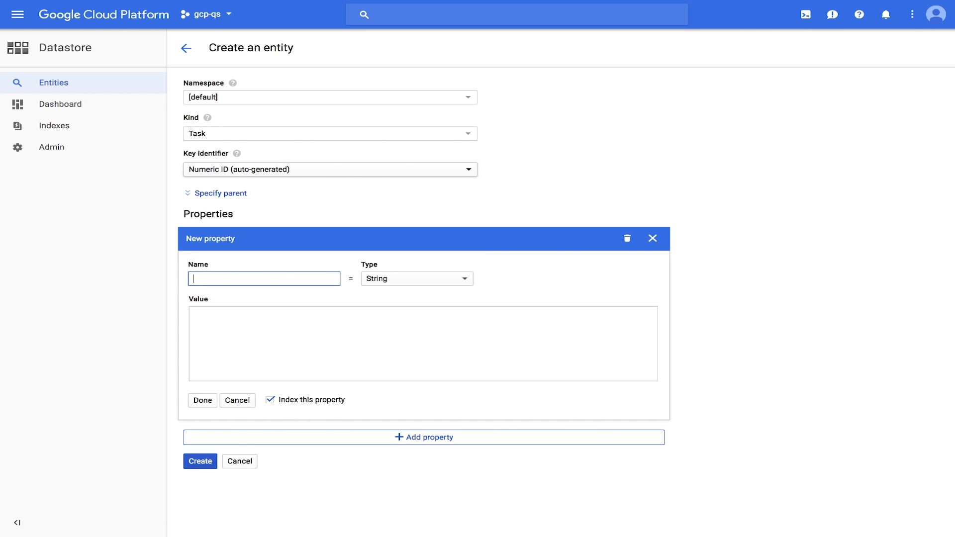
type("description")
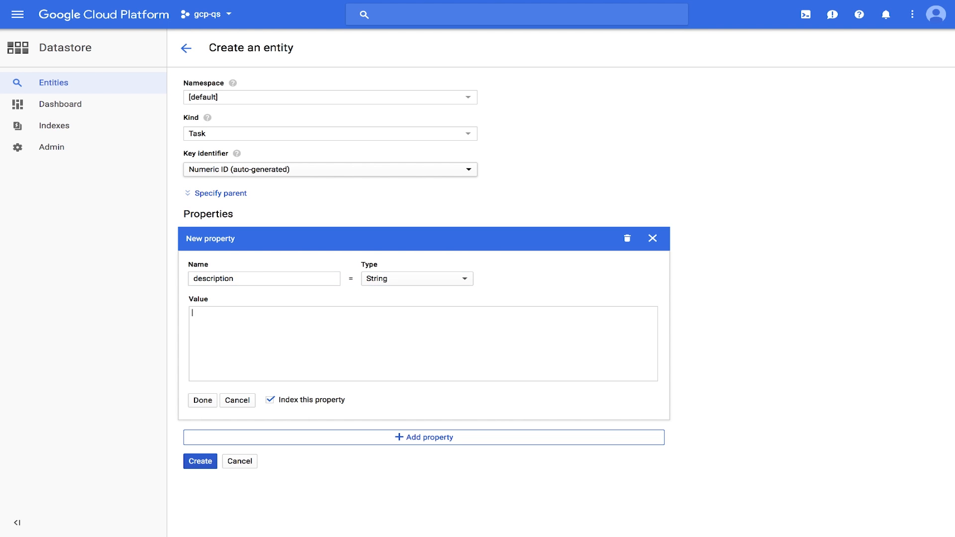
type("Learn Google C")
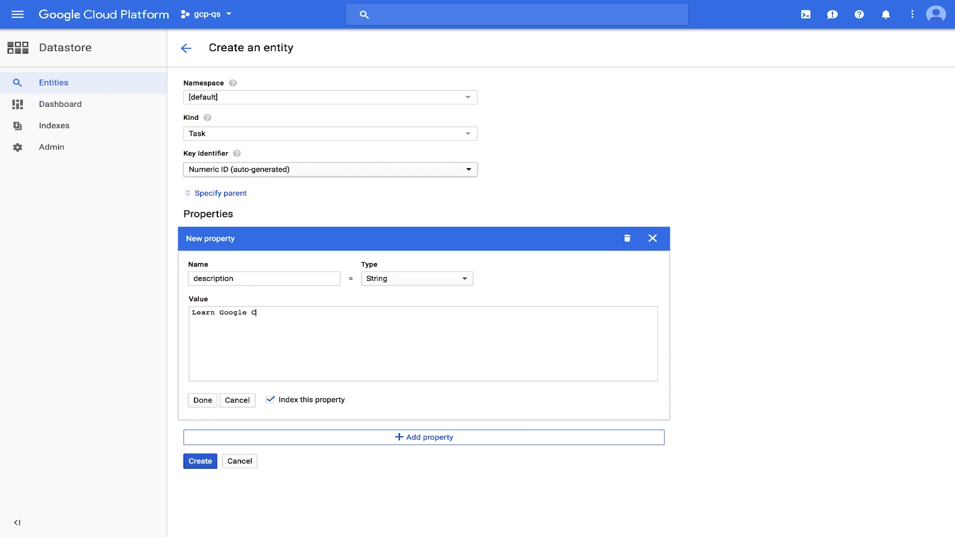
type("loud Datastore")
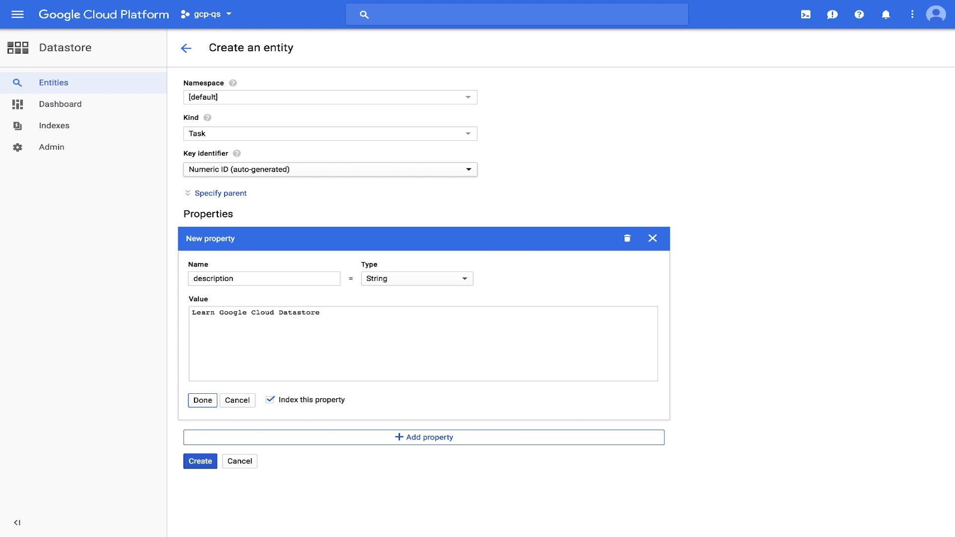
left_click(202, 400)
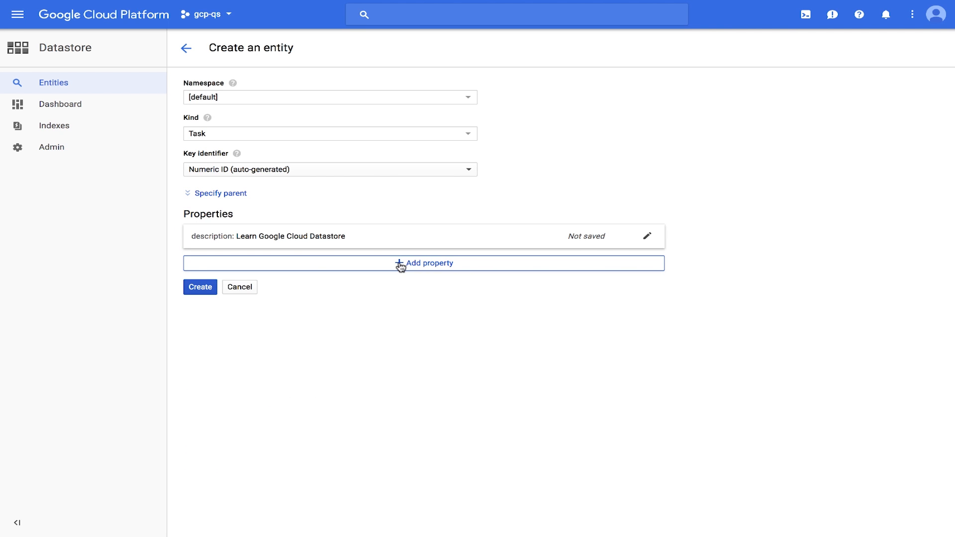
left_click(424, 262)
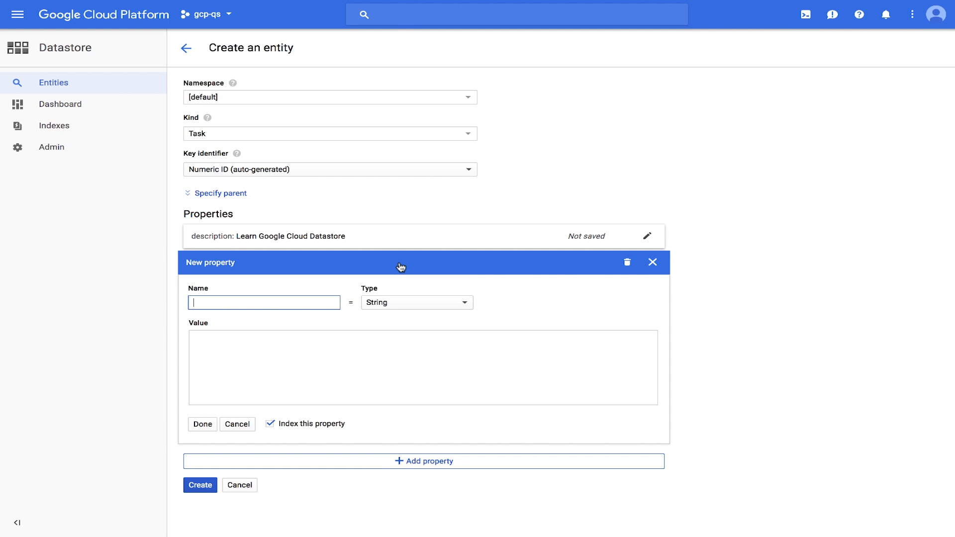
type("created")
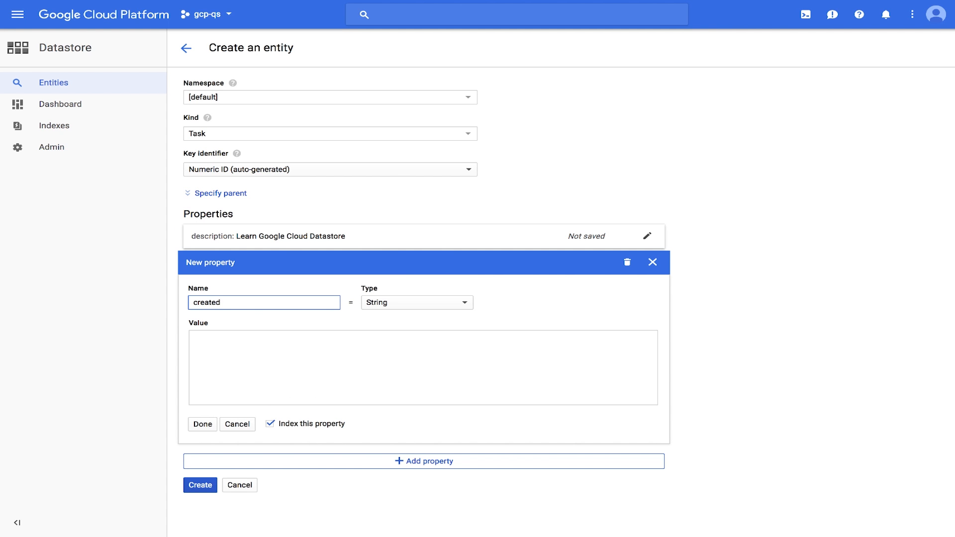
left_click(416, 303)
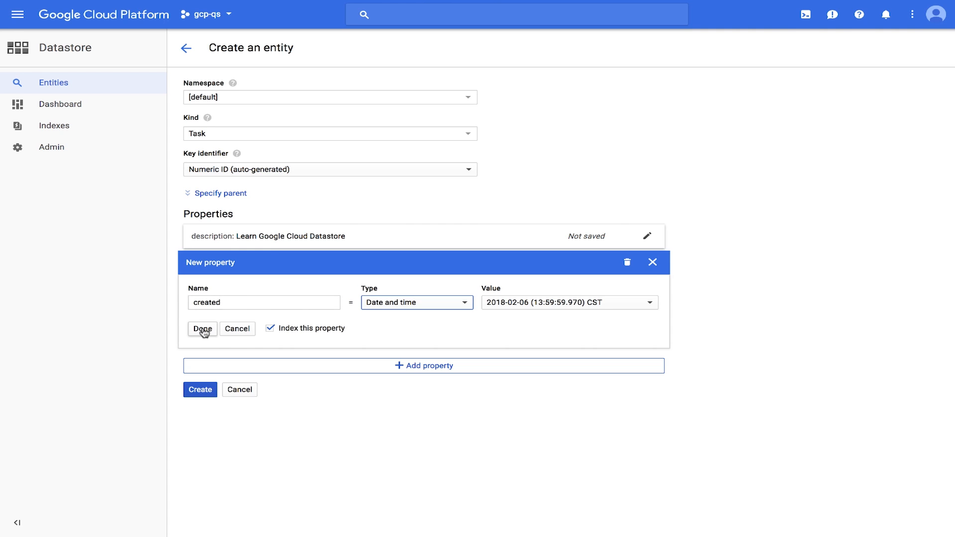
left_click(202, 329)
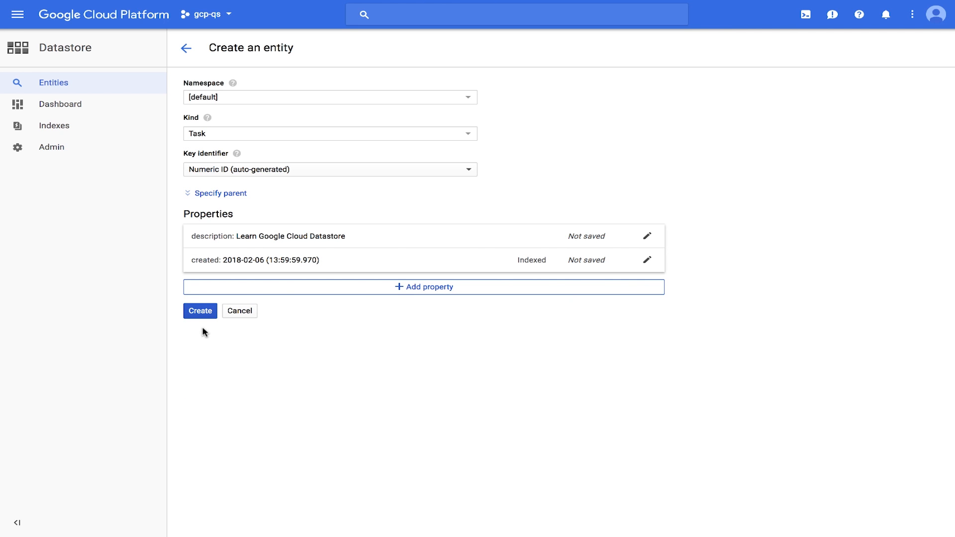
- Add an indexed Boolean property done set to False, then start saving the entity
left_click(423, 286)
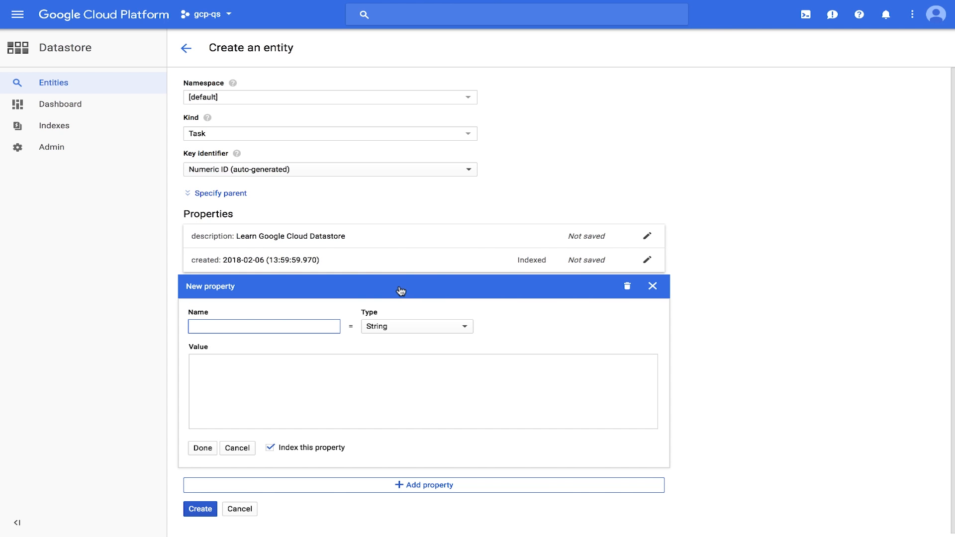
type("done")
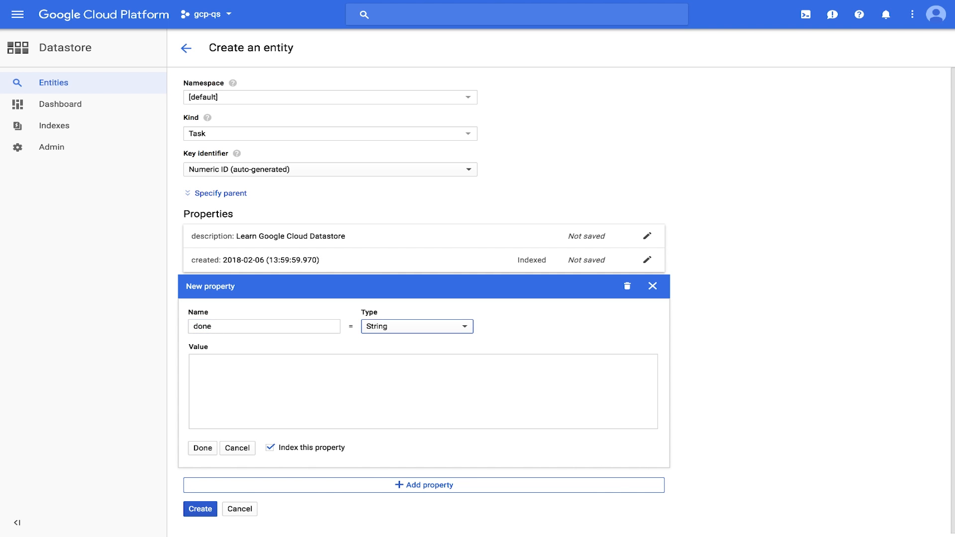
left_click(416, 327)
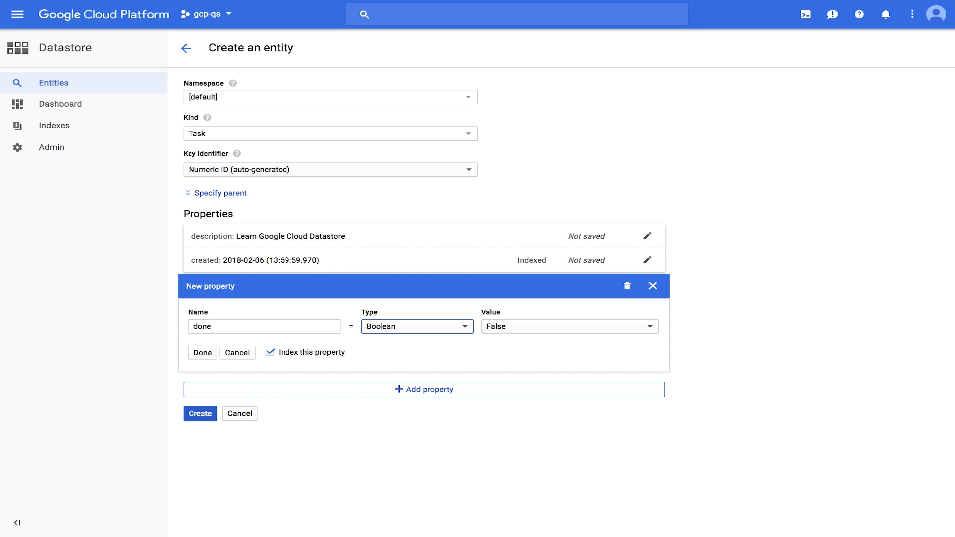
left_click(202, 353)
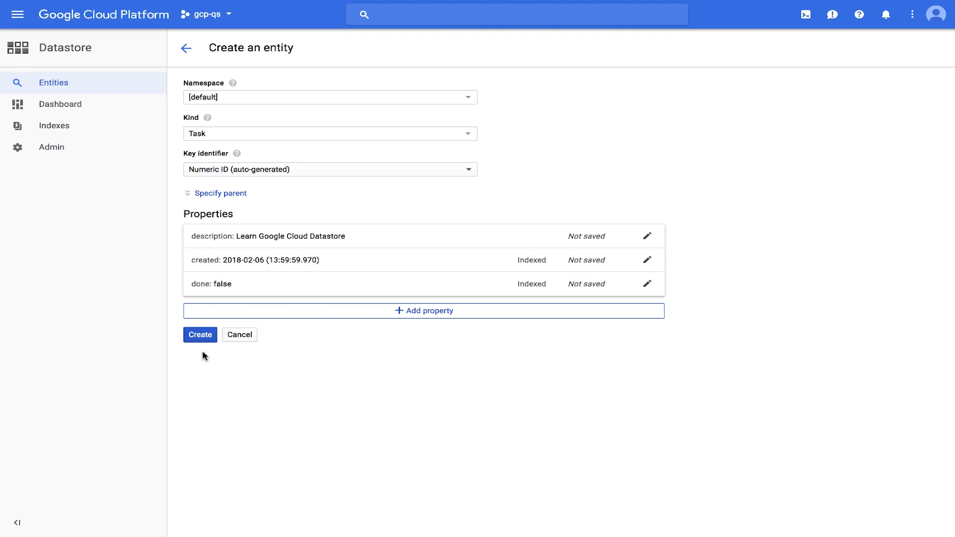
left_click(200, 334)
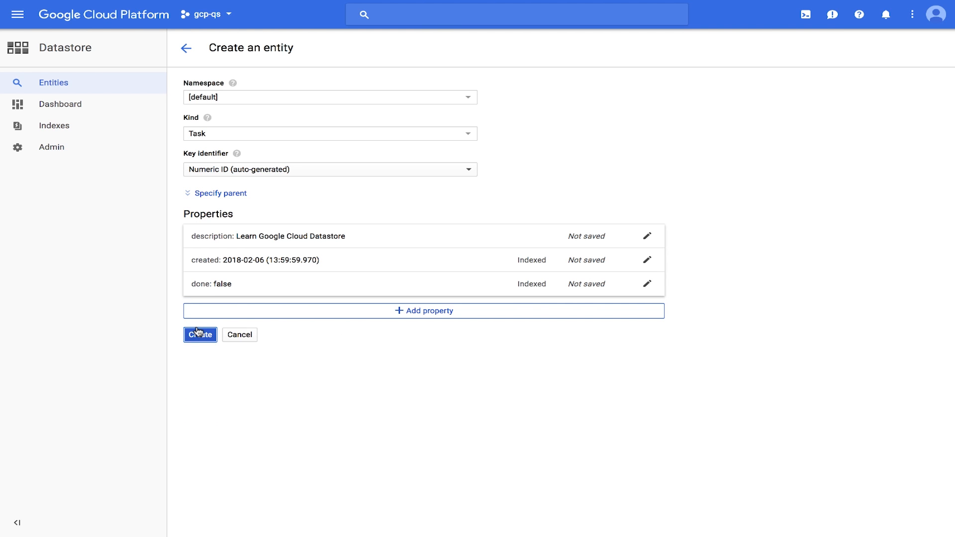
- Create the Task entity so it is listed with its description, created and done values
left_click(200, 334)
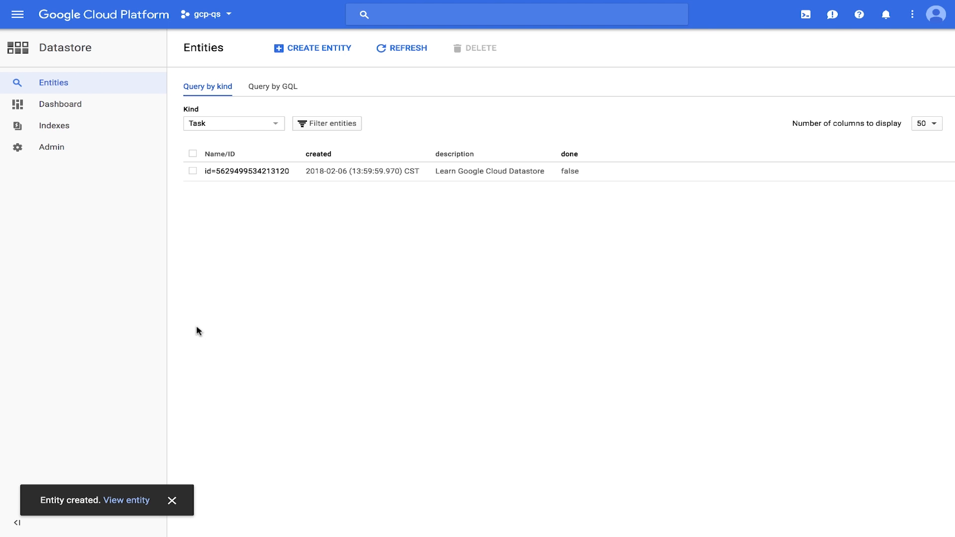
- Run the GQL query SELECT * FROM Task and get the saved Task entity back
left_click(272, 86)
type("SELECT * F")
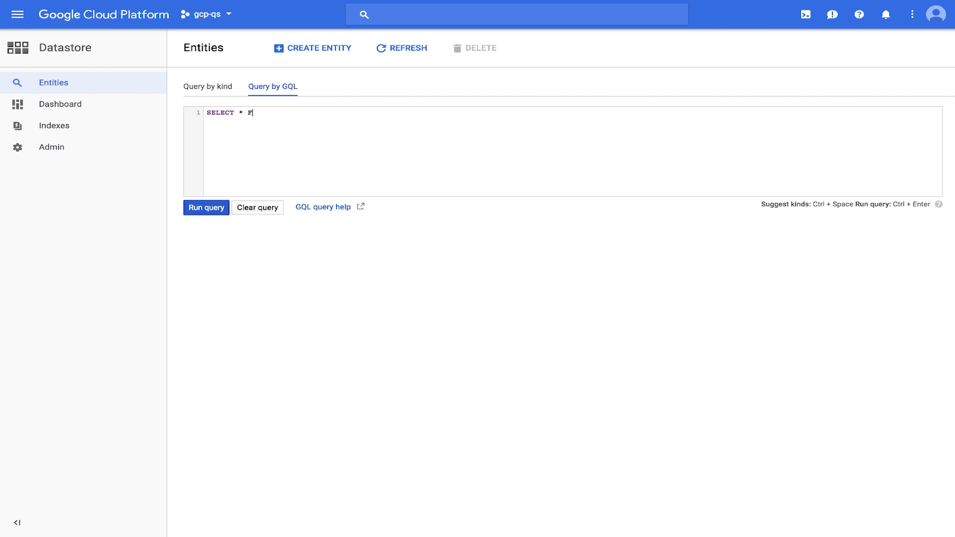
type("ROM Task")
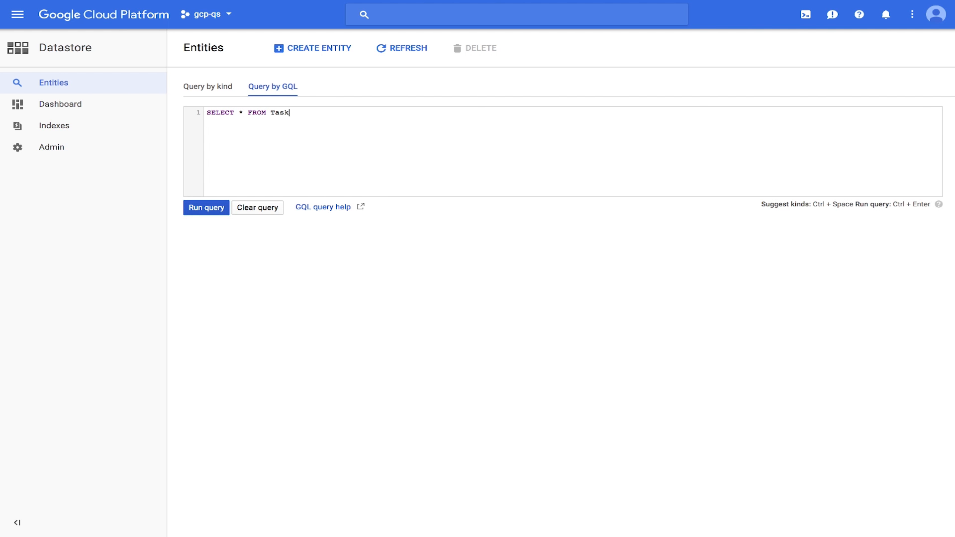
left_click(206, 207)
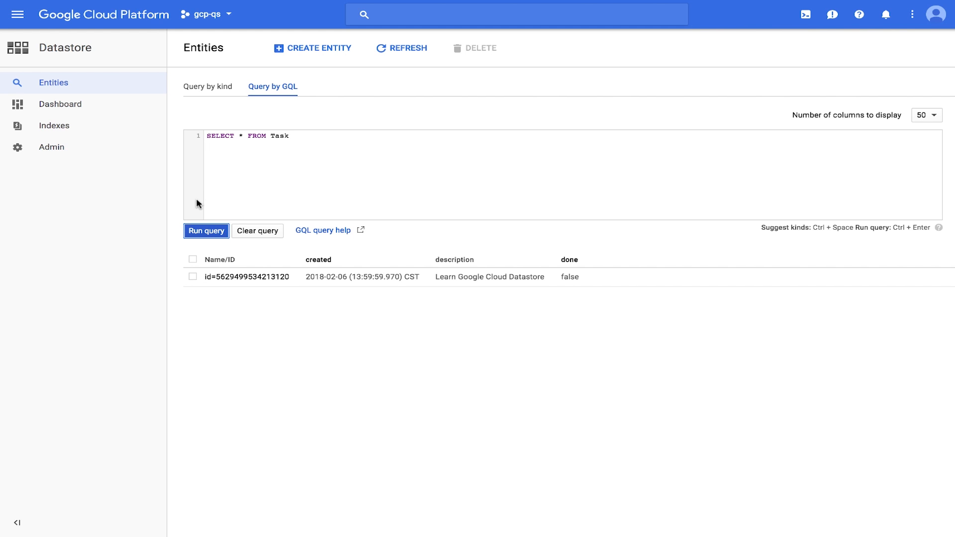
mouse_move(205, 131)
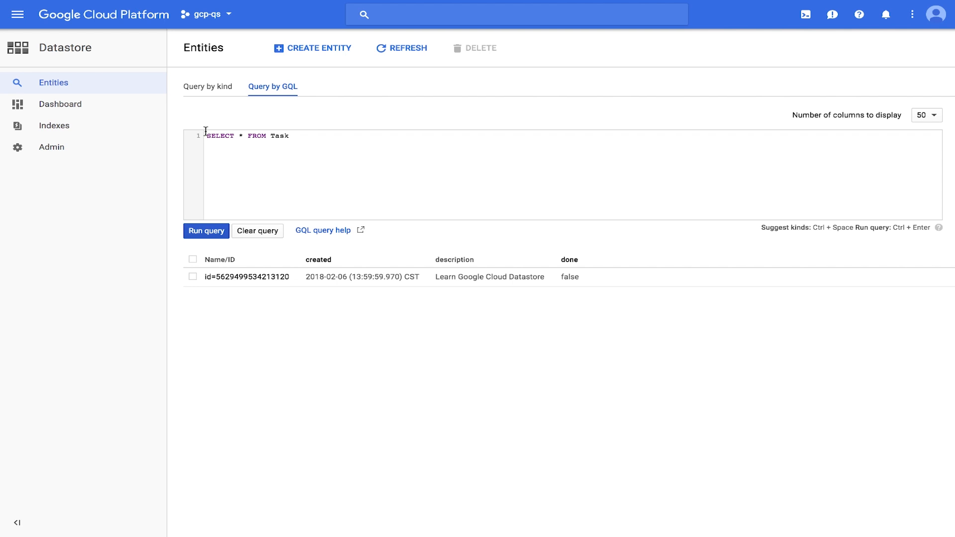
- Extend the query to SELECT * FROM Task WHERE done=false without re-running it
type("WHERE done=false")
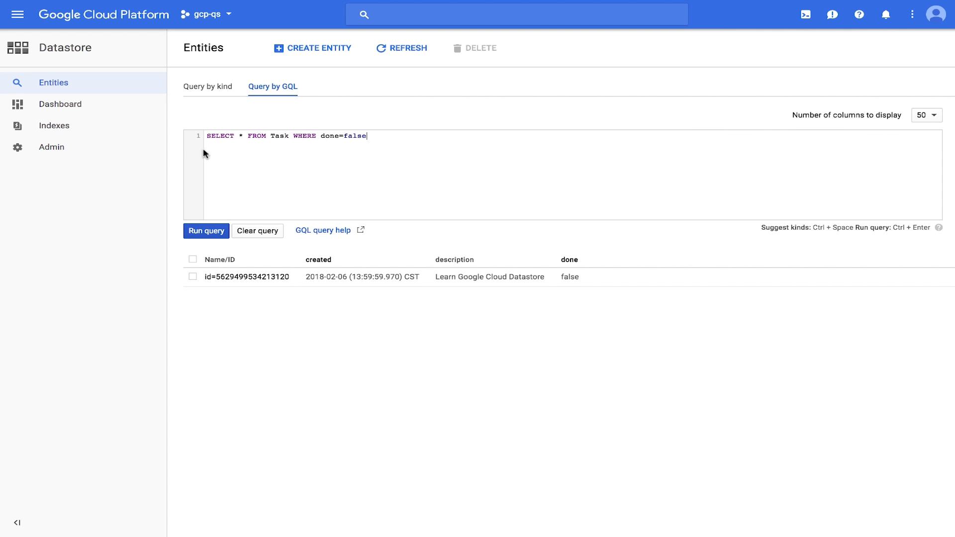